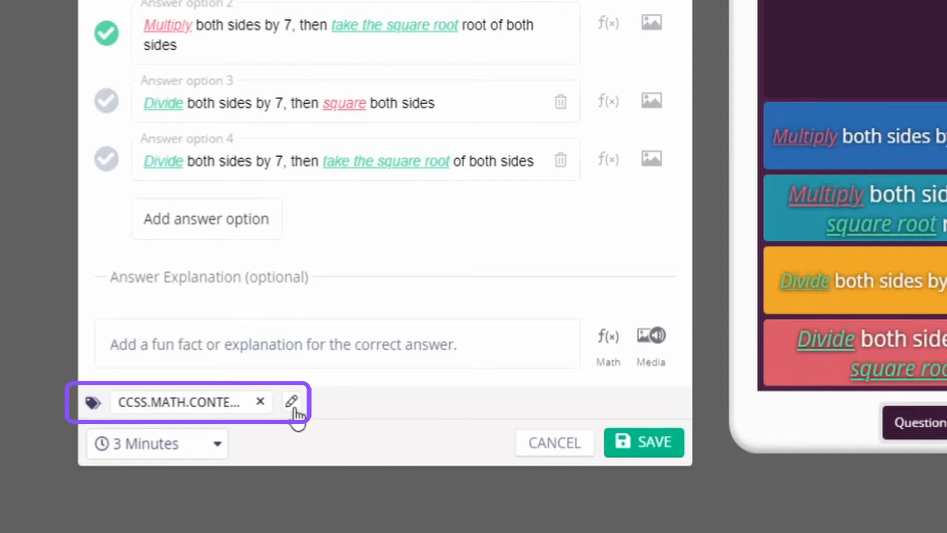
# - Edit the math standard tagged on the multiple-choice question before saving it
pyautogui.click(643, 442)
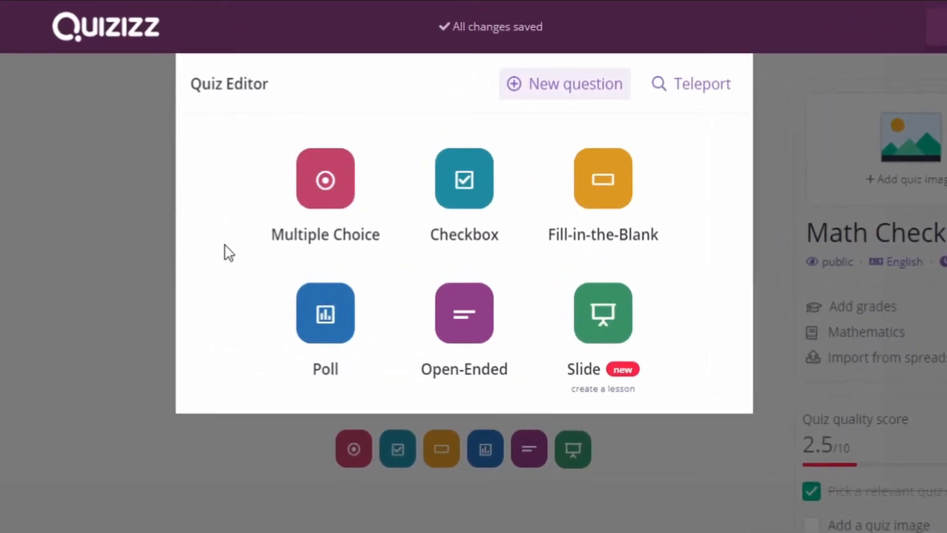
# - Create a multiple-choice 'square root of 4' question with numeric answers including 64
pyautogui.click(325, 178)
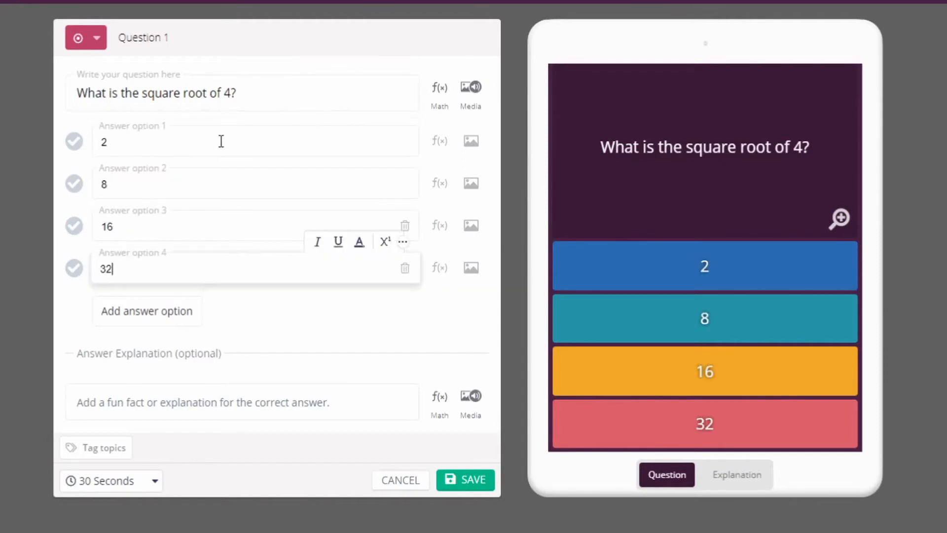
pyautogui.write('64')
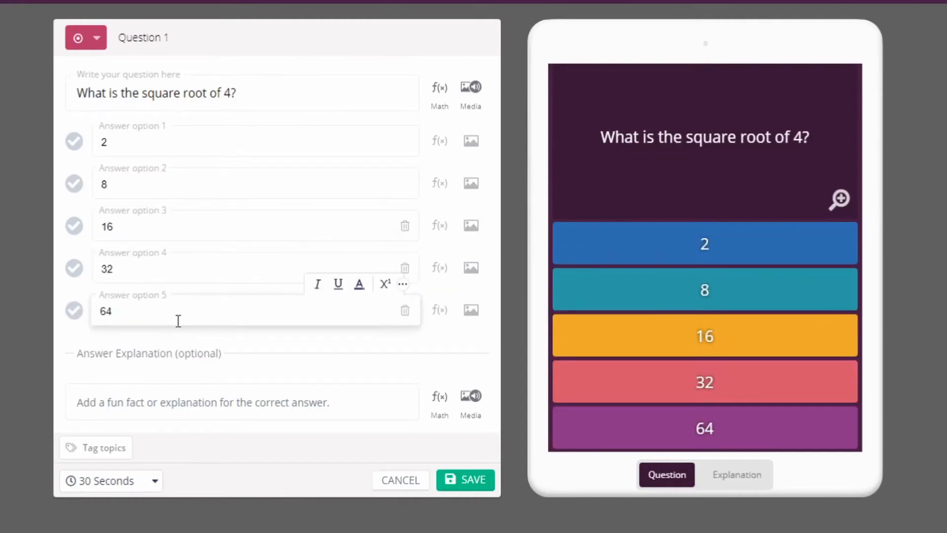
pyautogui.click(73, 141)
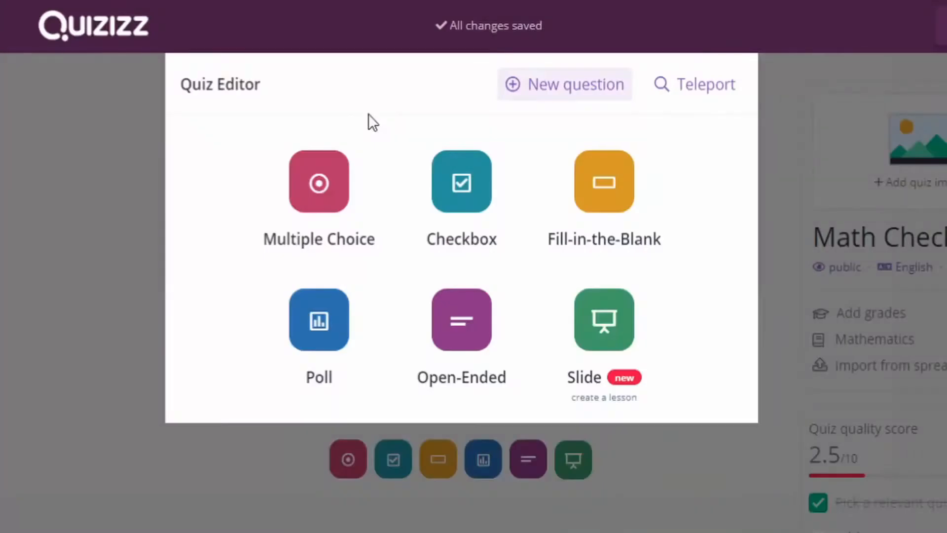
# - Start a checkbox question 'Which numbers are multiples of 6?' with options 23, 12, 32, 24
pyautogui.click(462, 181)
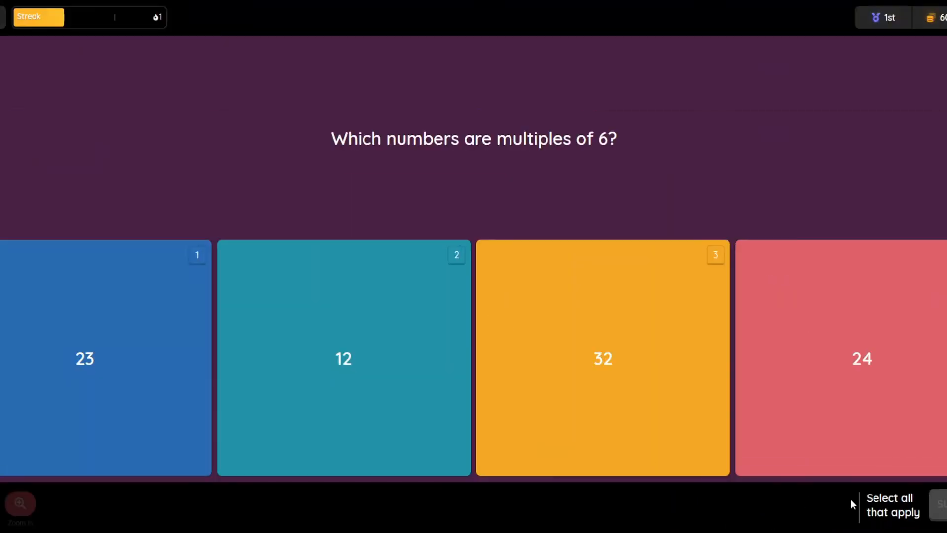
pyautogui.moveTo(808, 501)
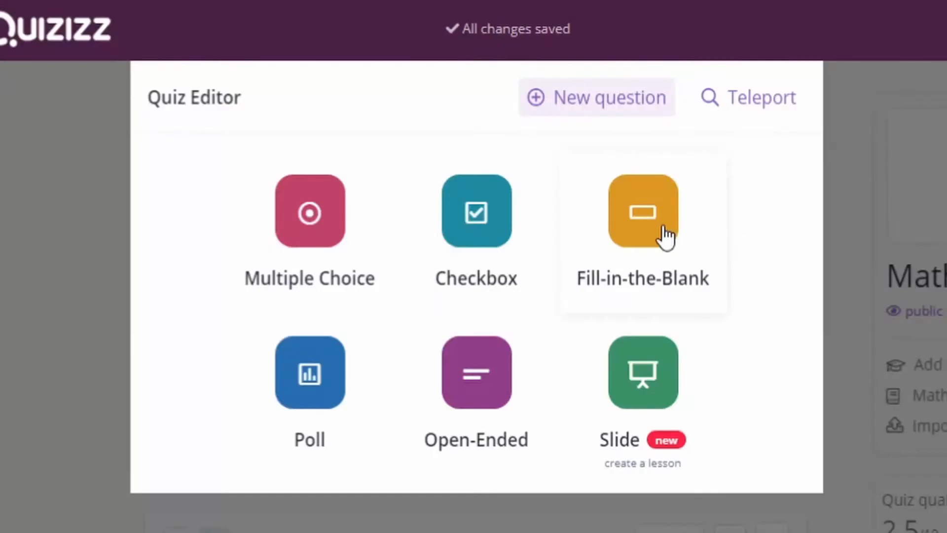
# - Create a fill-in-the-blank question 'What is the largest prime number that is less than 20?' with answer Nineteen
pyautogui.click(642, 210)
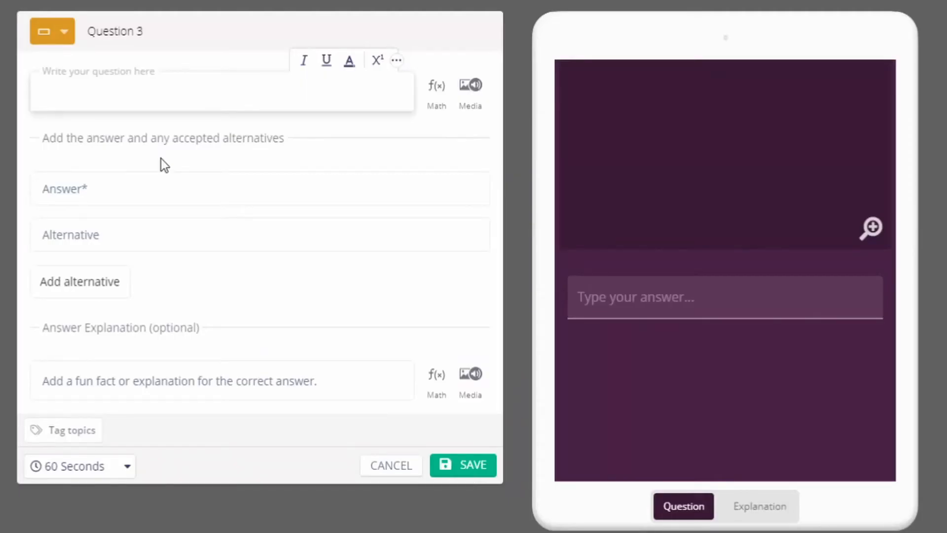
pyautogui.write('What is the largest prime number that is less than 20?')
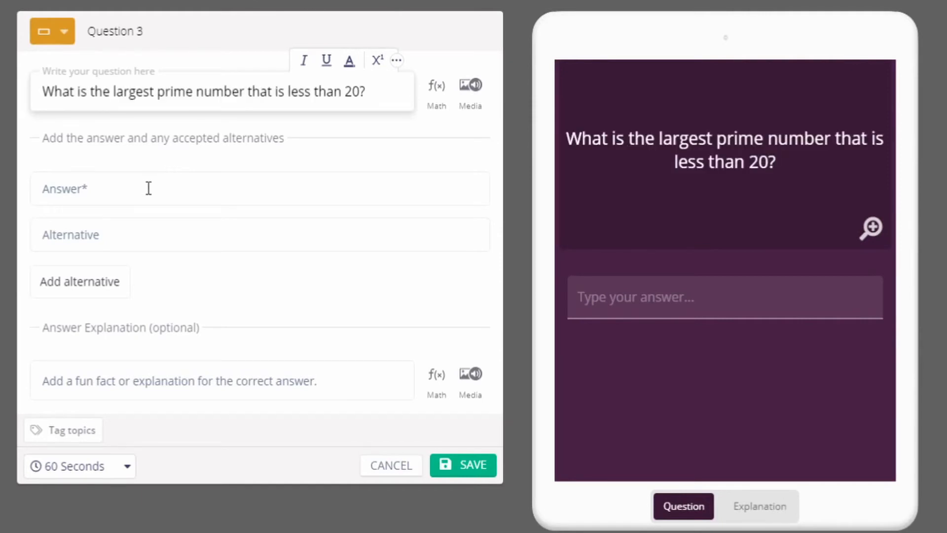
pyautogui.write('Nineteen')
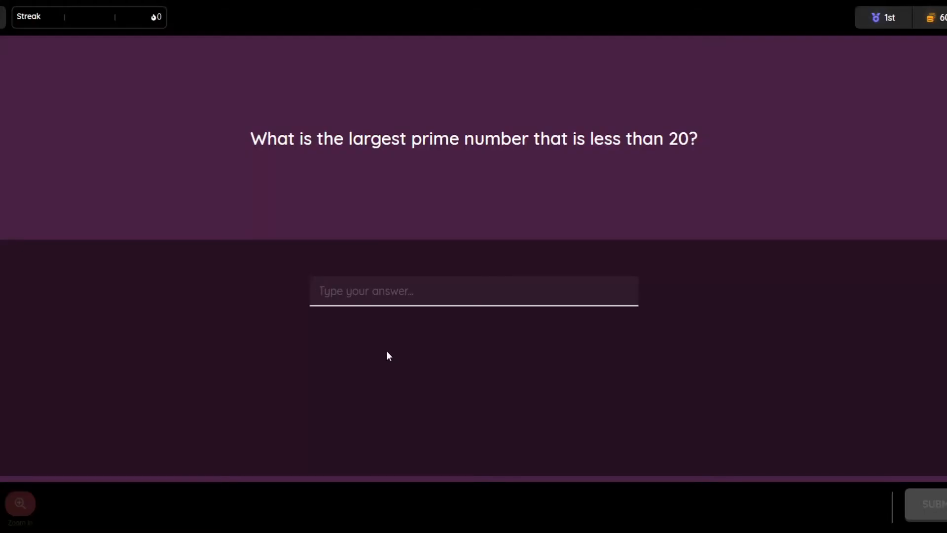
# - Preview the fill-in-the-blank question by answering 19
pyautogui.click(473, 290)
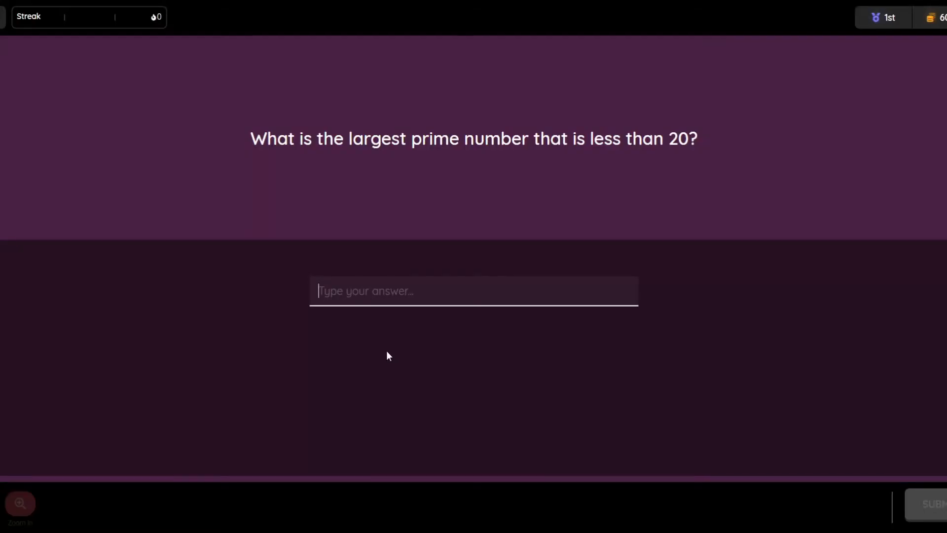
pyautogui.write('19')
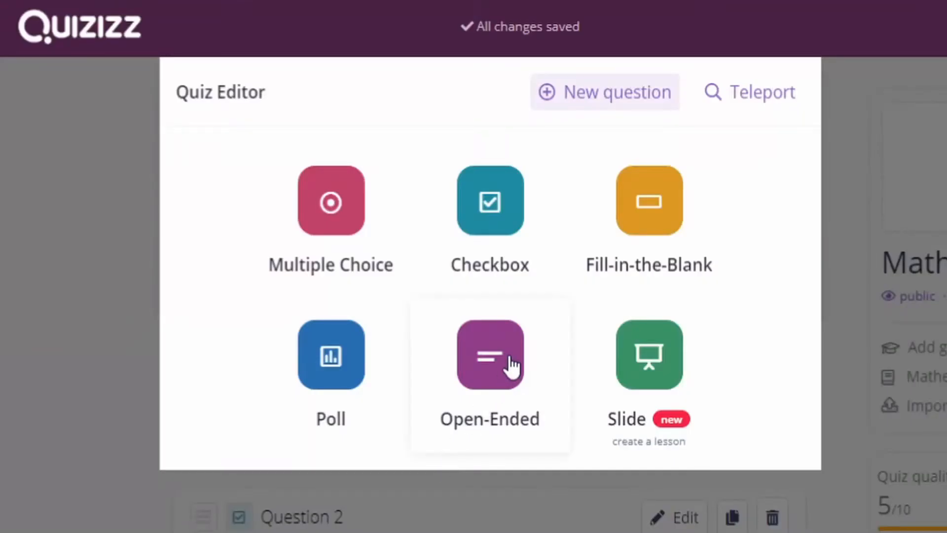
# - Create an open-ended algebra-or-geometry question and preview it with a response preferring algebra
pyautogui.click(490, 354)
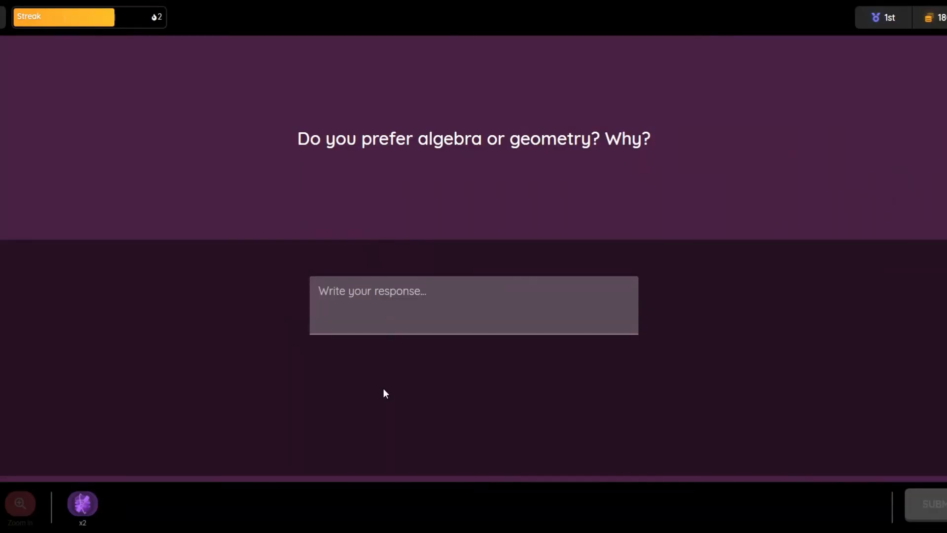
pyautogui.click(20, 503)
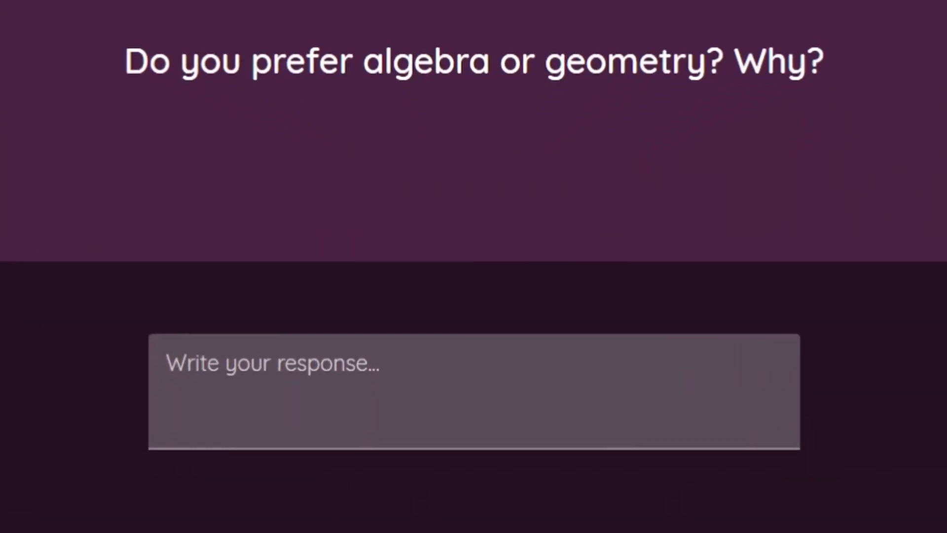
pyautogui.write('I prefer algebra because I am better at manipulating numbers than I am visualizing angles.')
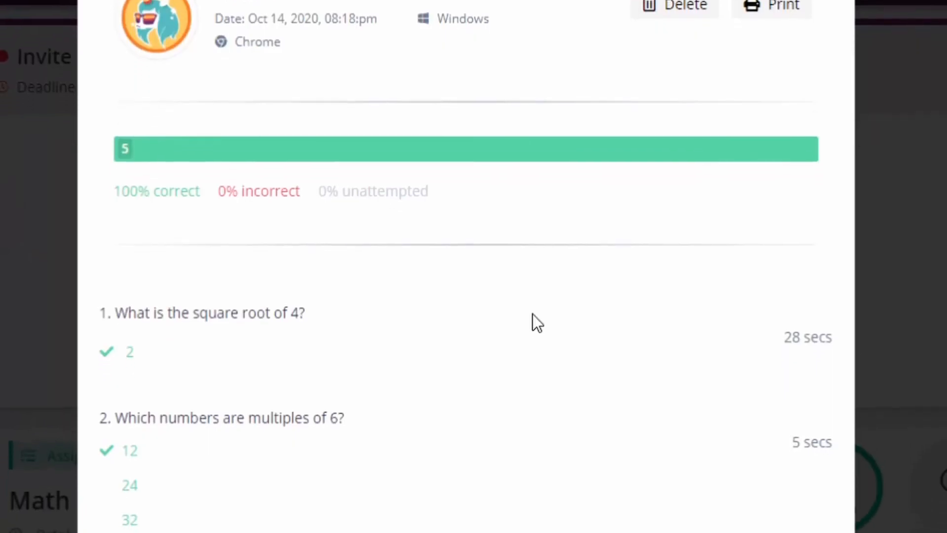
pyautogui.scroll(-3)
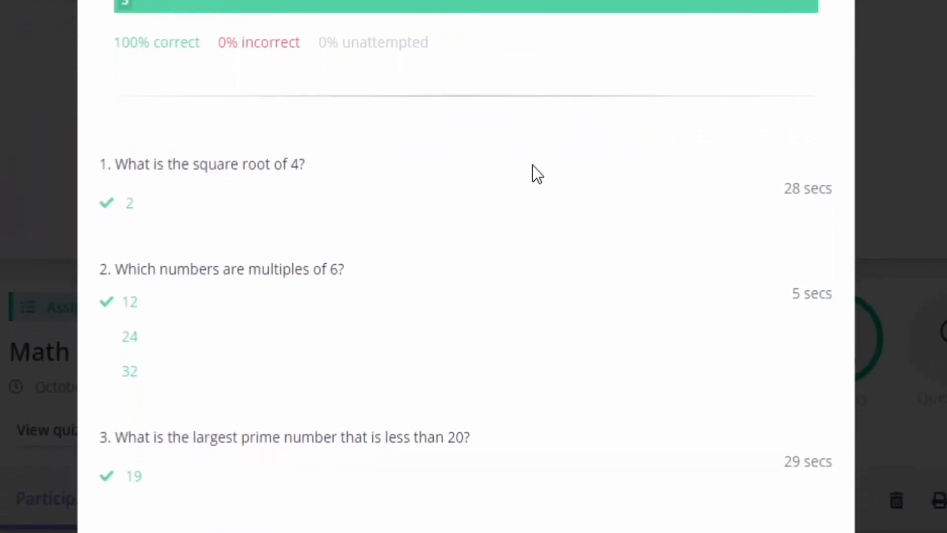
pyautogui.scroll(-3)
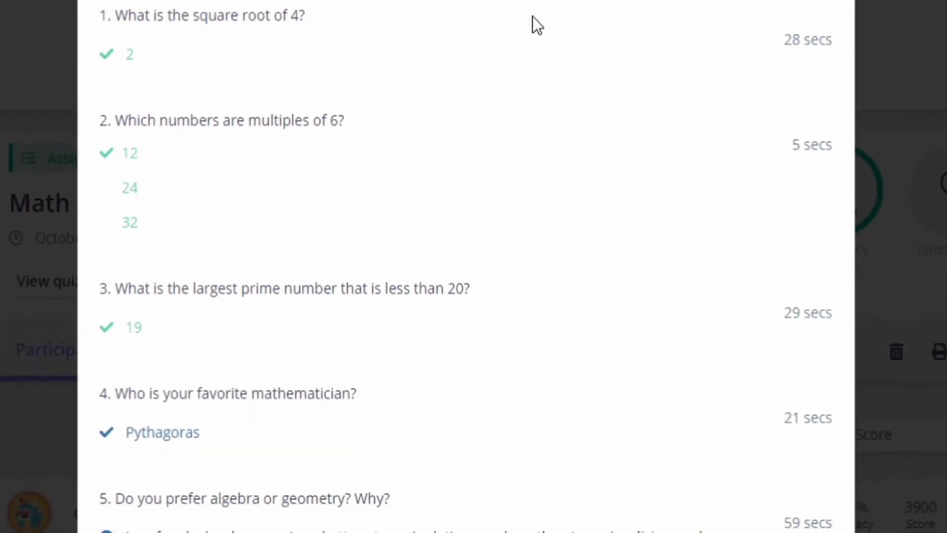